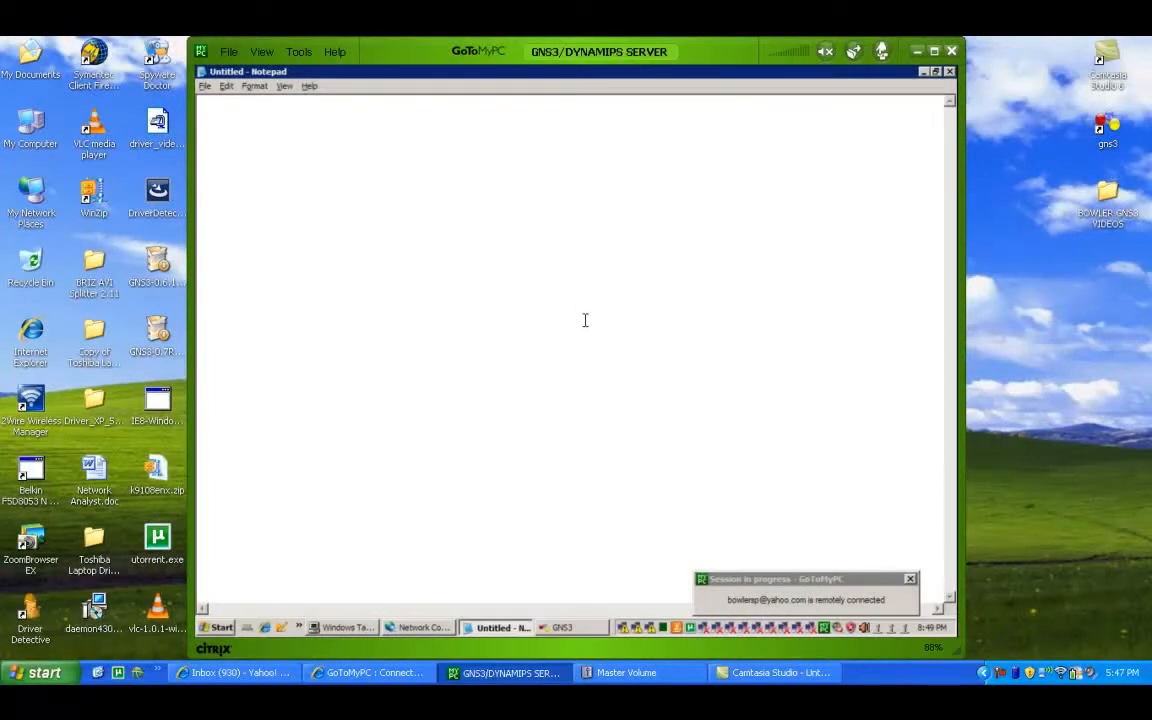
mouse_move(418, 628)
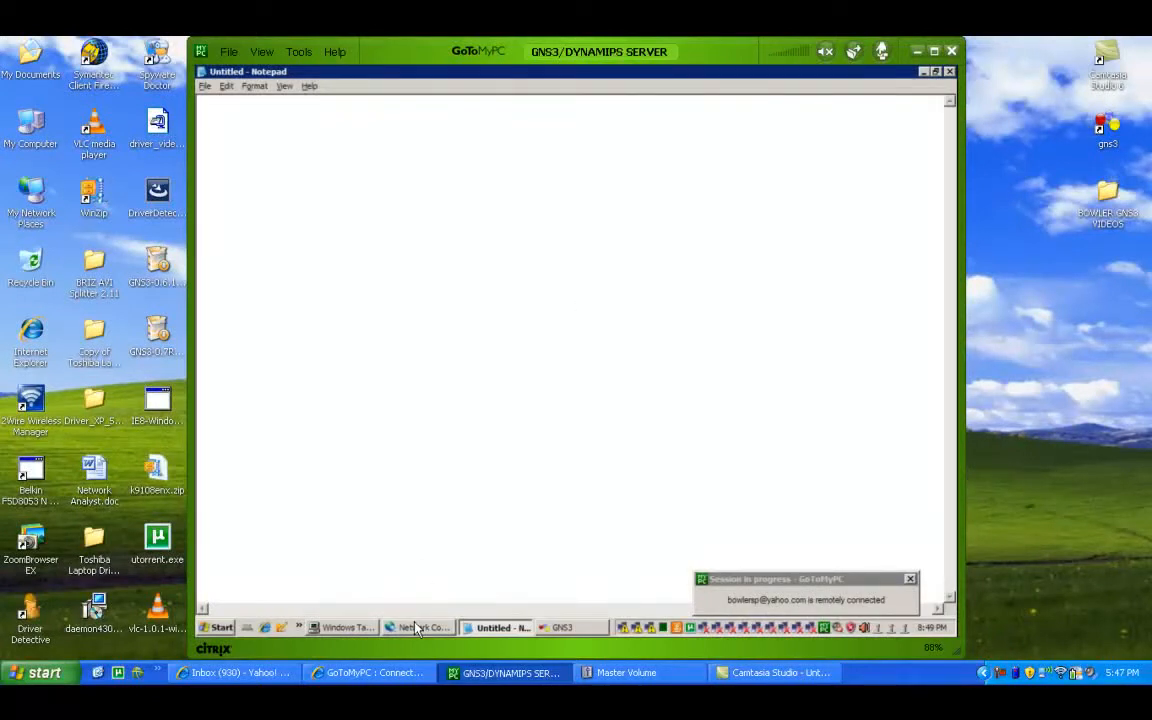
mouse_move(420, 628)
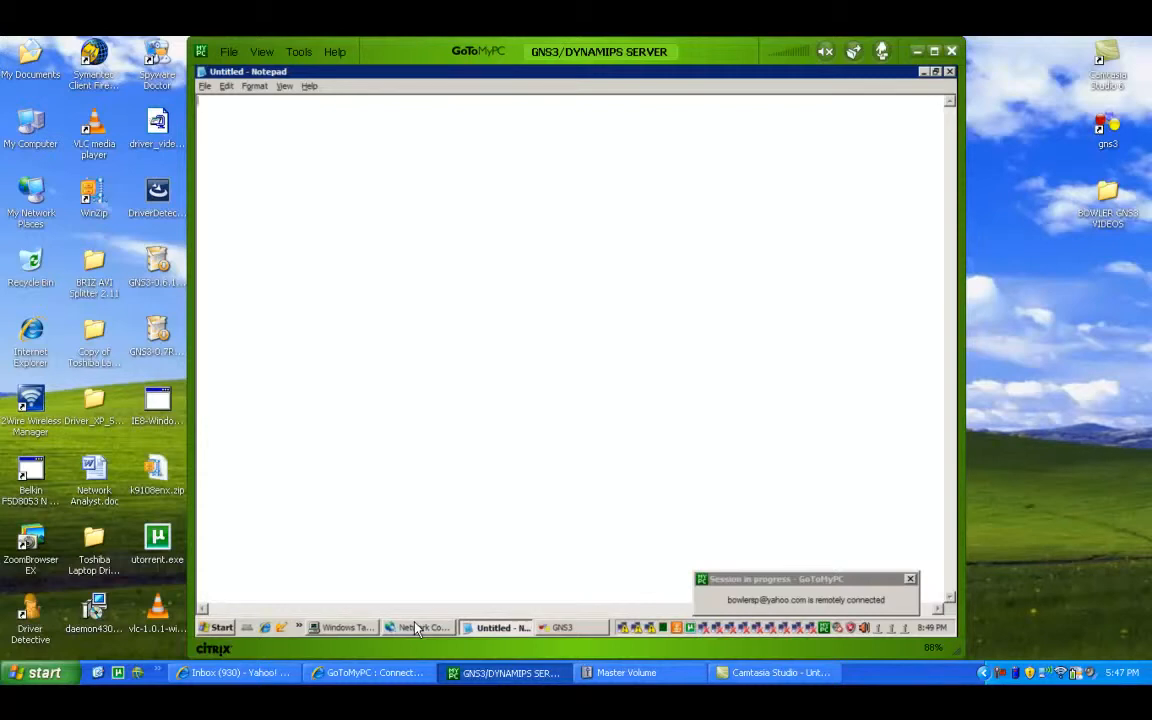
mouse_move(392, 198)
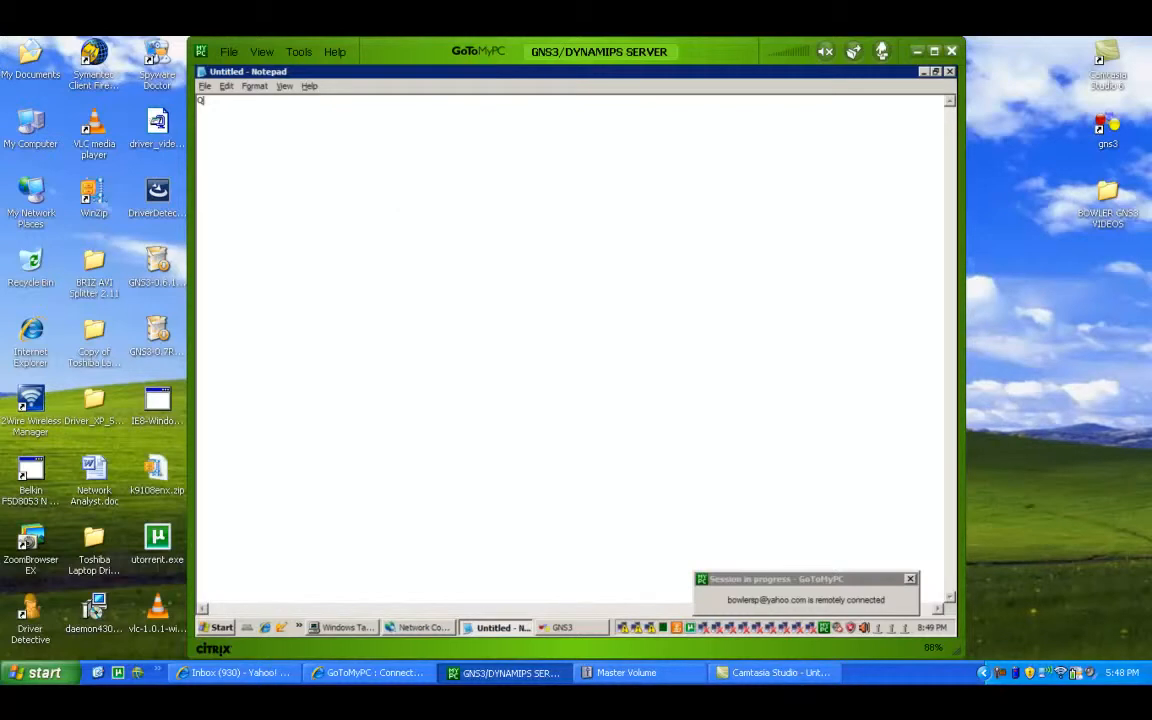
List 'Q9550 CPU', 'MSI X48C Platinum' and '4 gig ddr3 ram' on separate lines
type("9550 CPU")
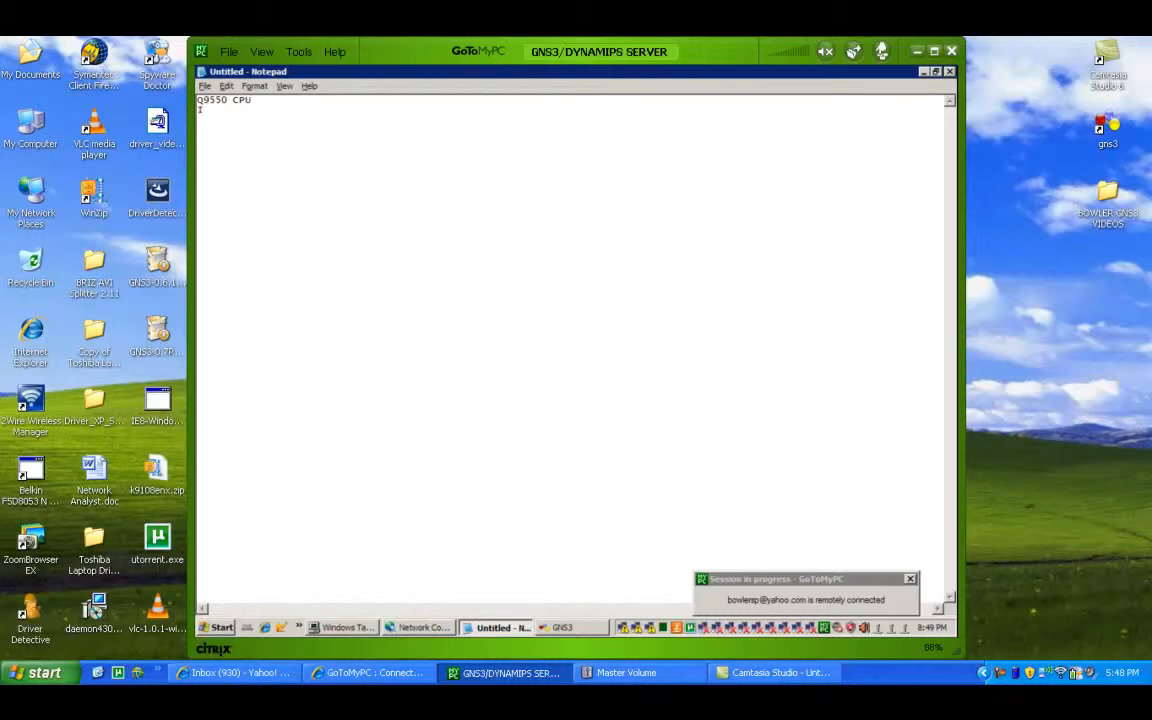
type("MSI")
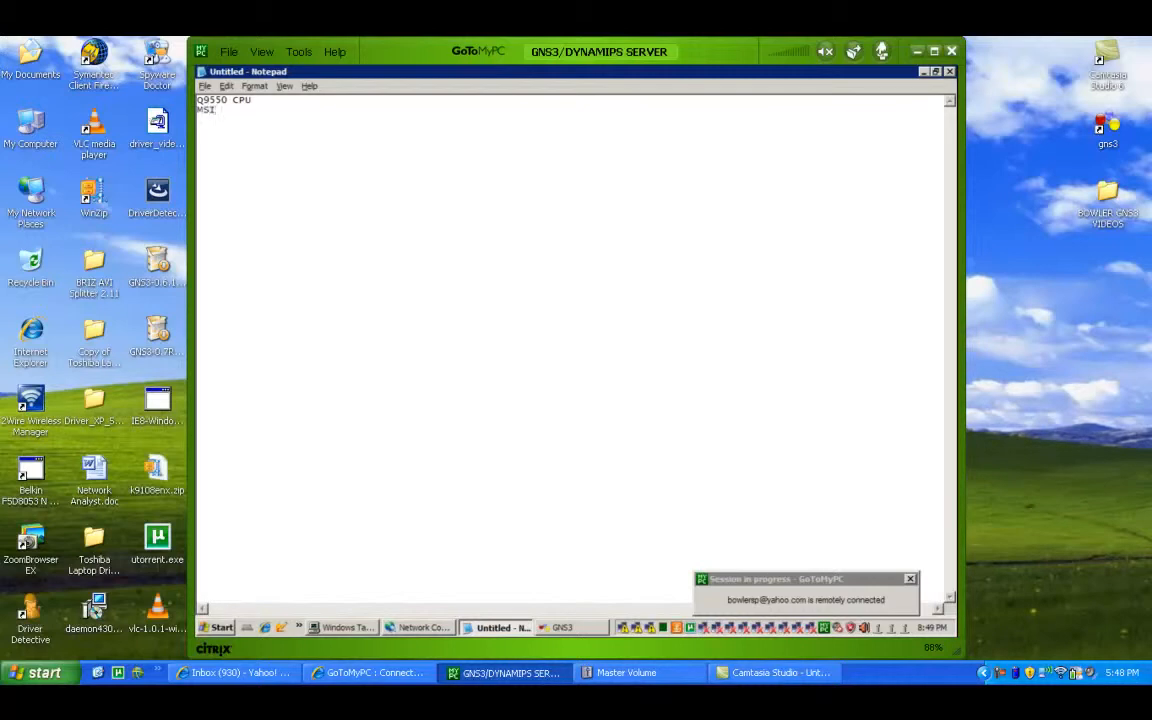
type("X48")
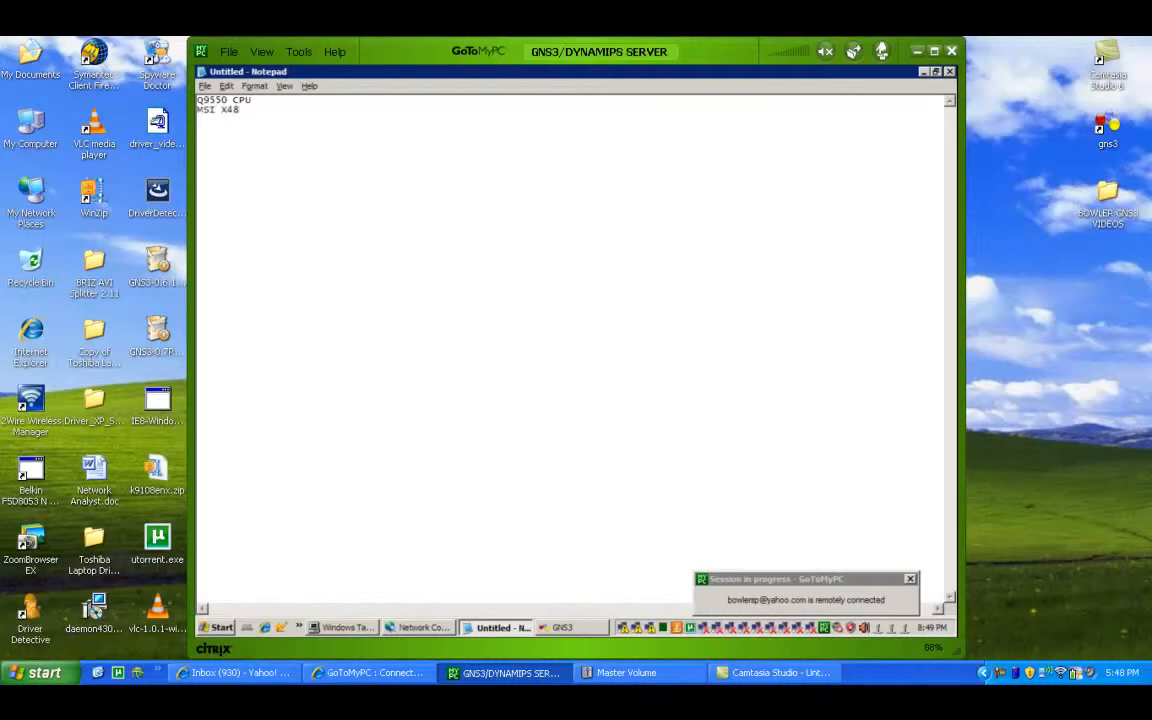
type("C")
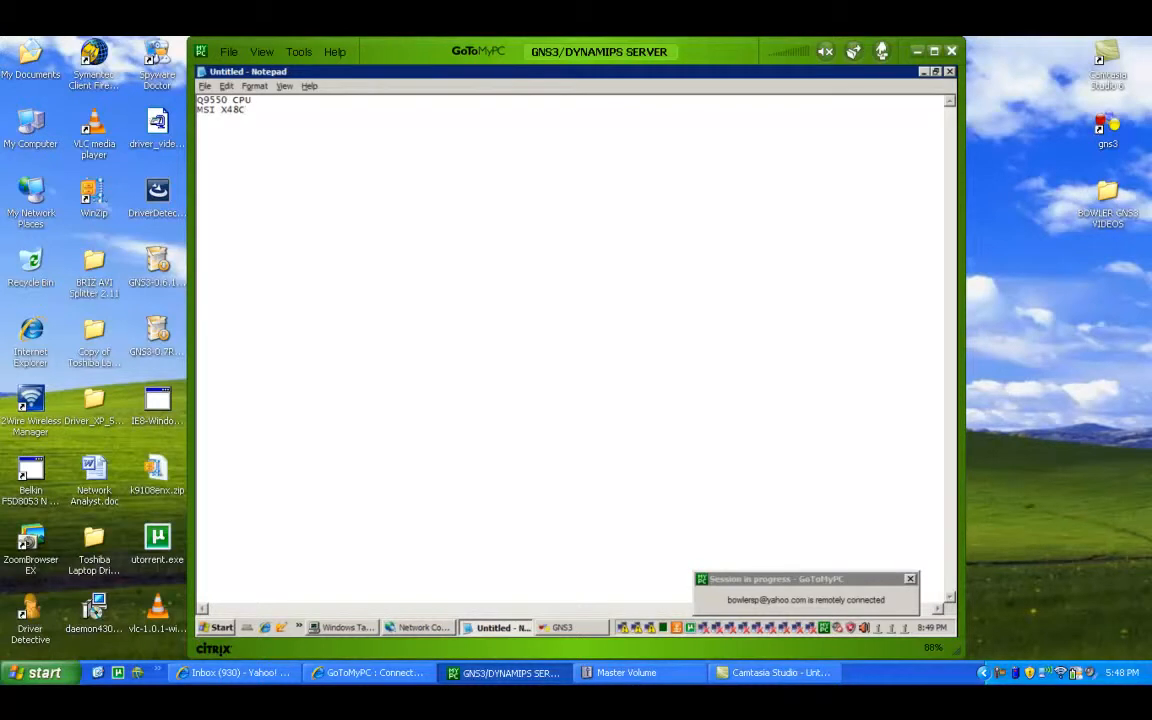
type("P1a")
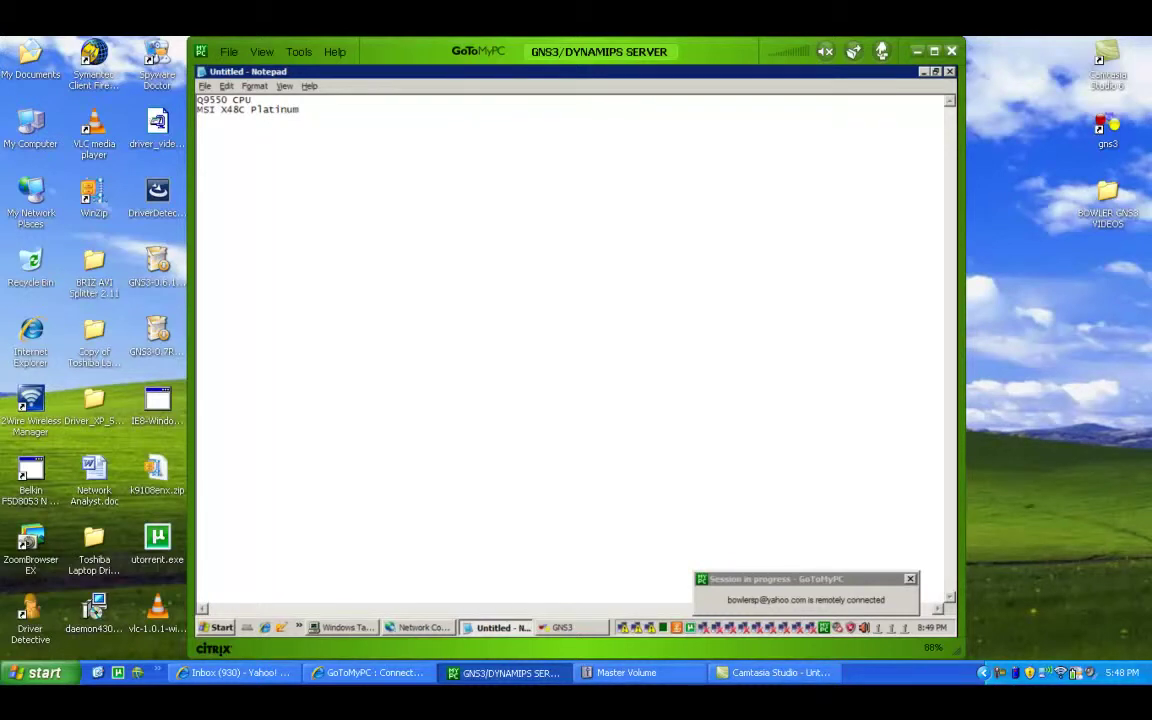
type("4")
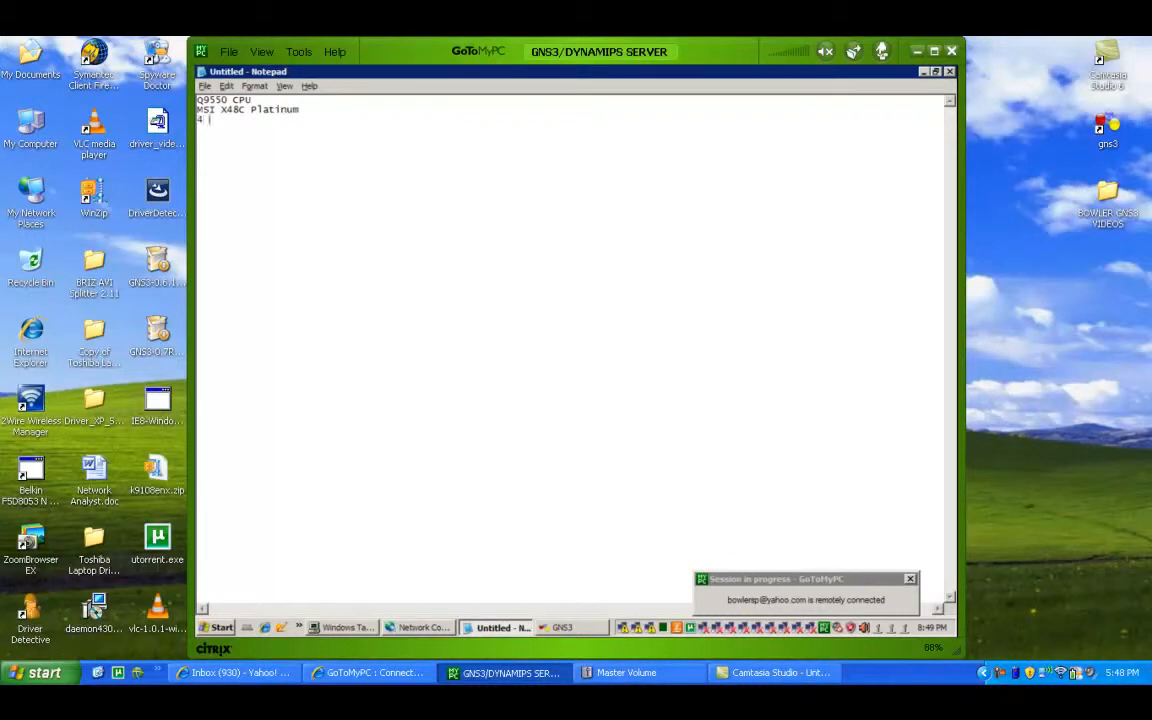
type("gig ddr3")
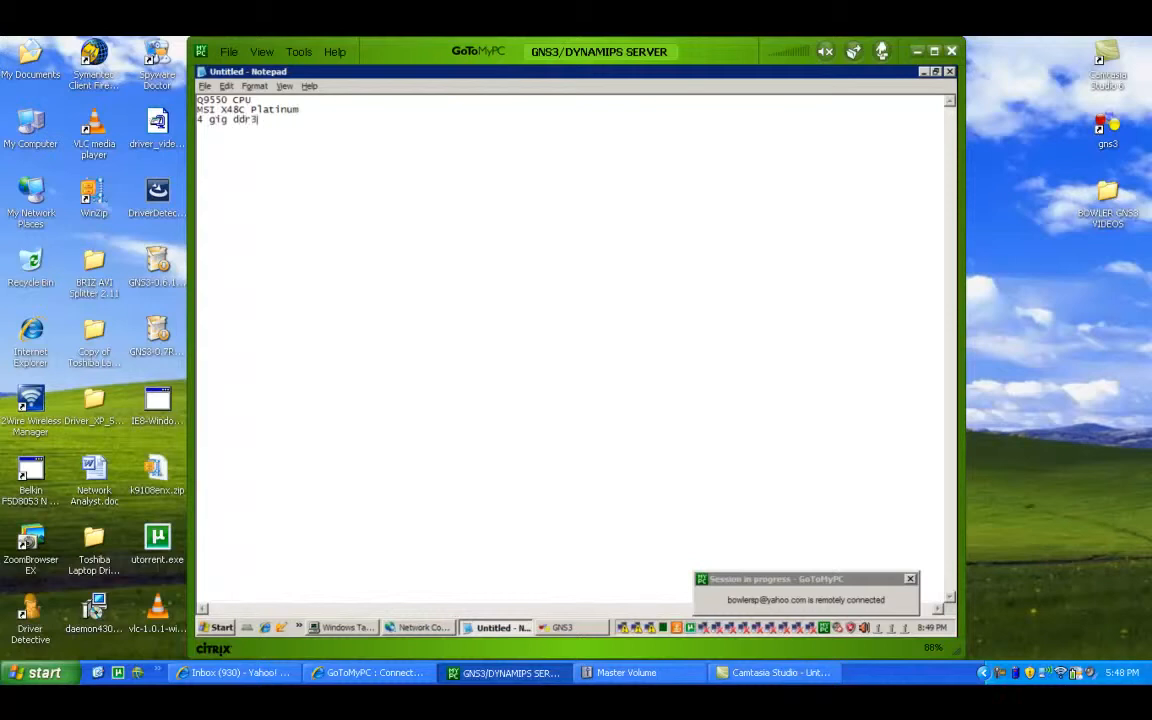
type("ram")
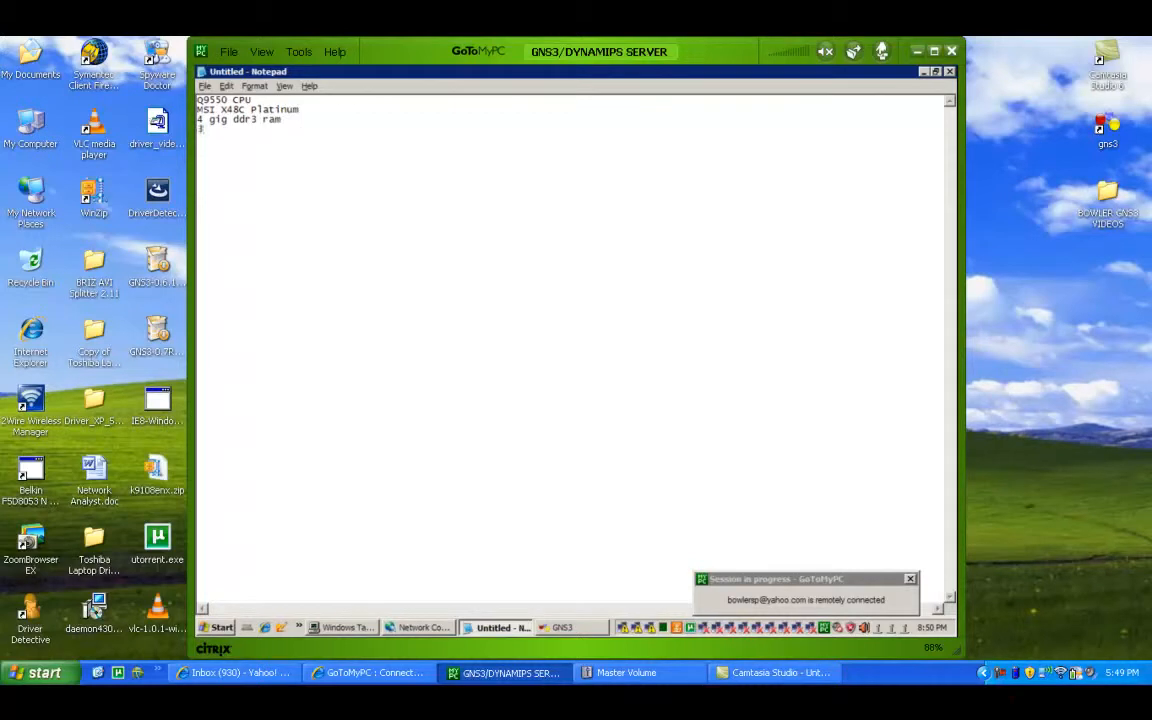
Add the line '3 quad port NIC's' beneath the RAM entry
type("3 quad port NIC's")
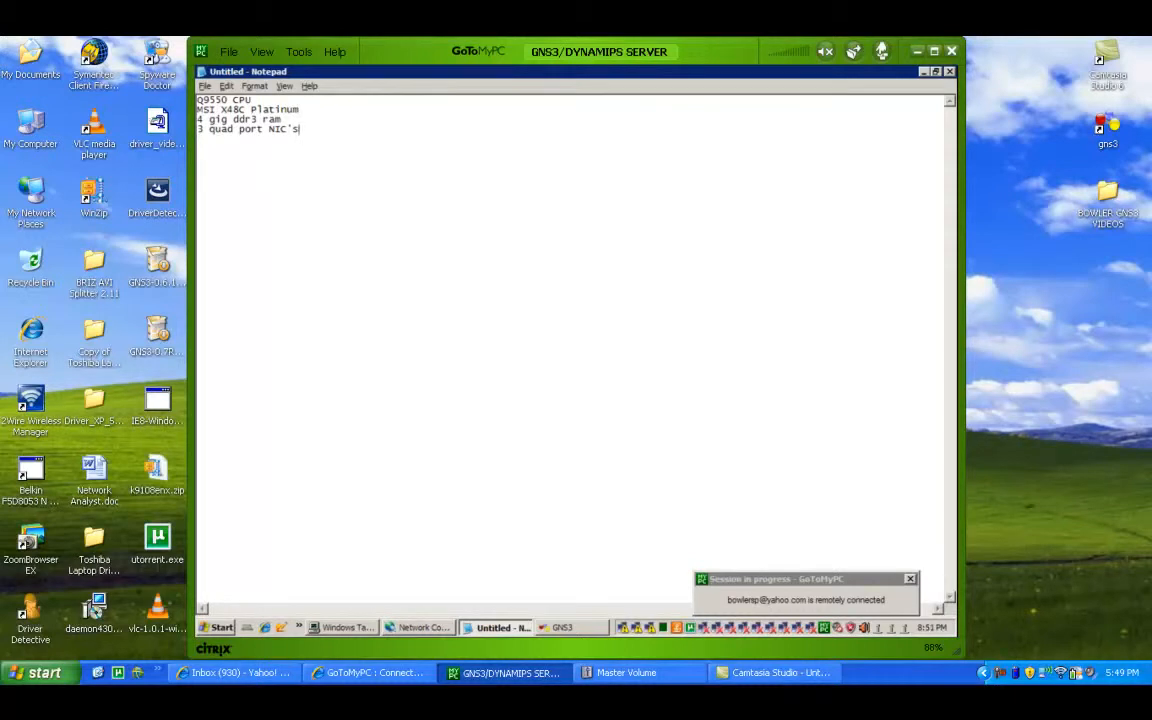
mouse_move(304, 140)
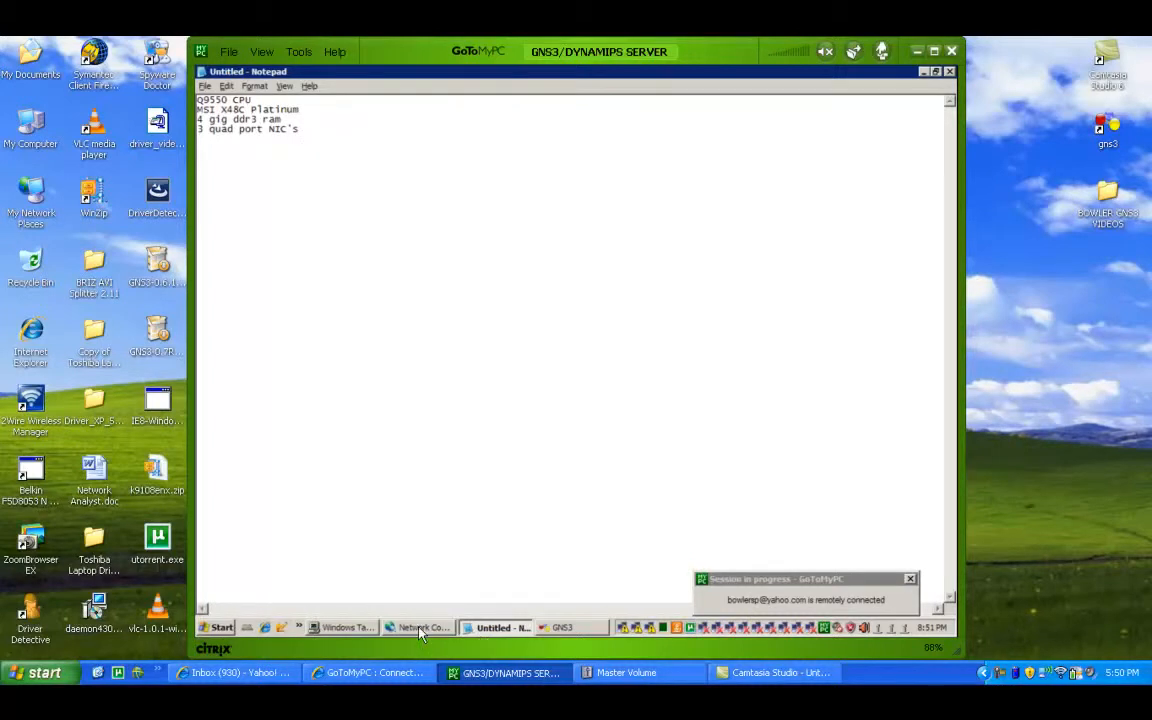
left_click(420, 628)
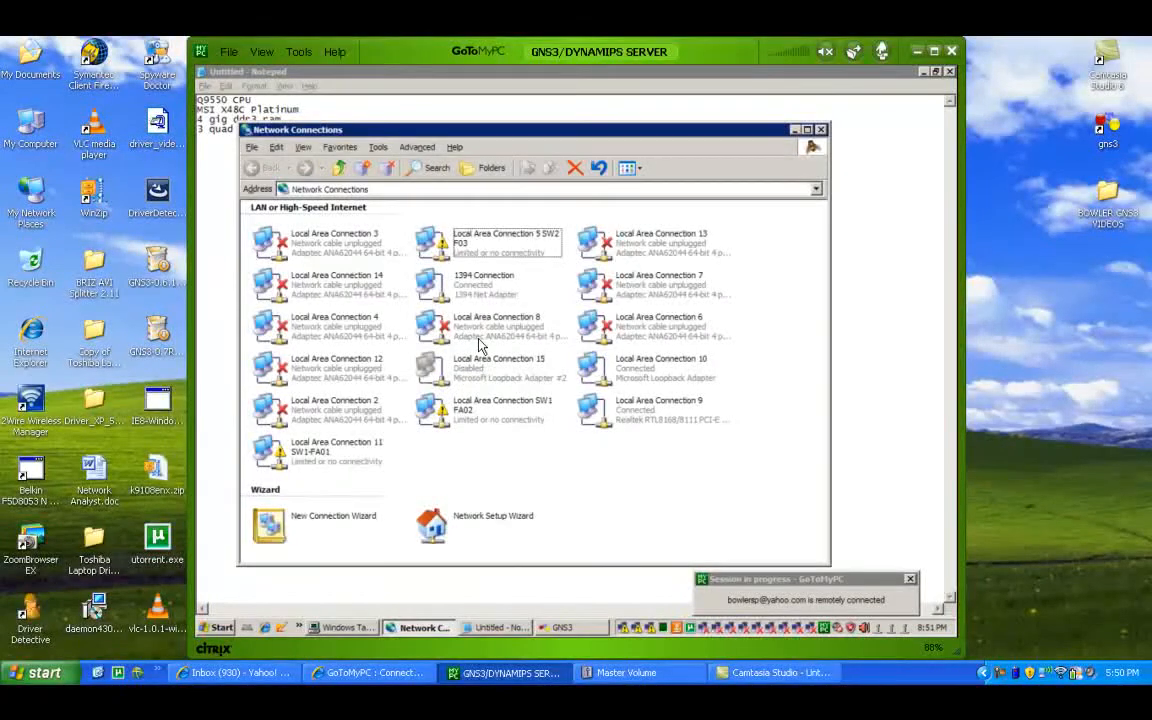
left_click(496, 324)
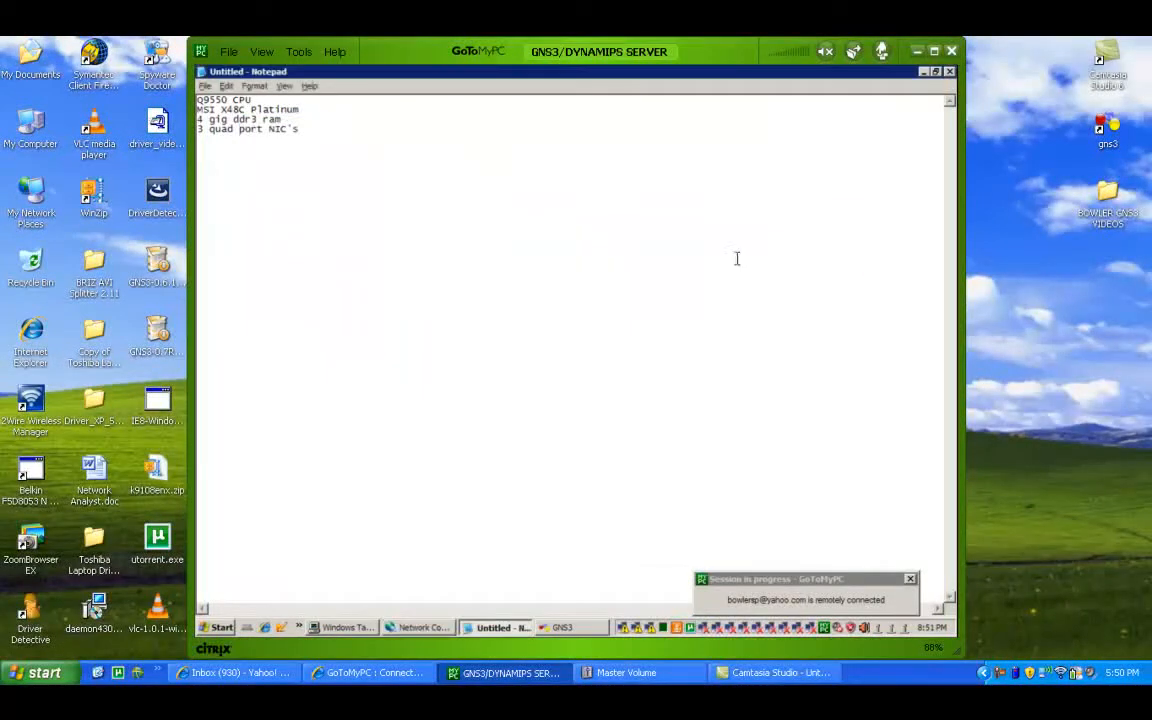
type("(")
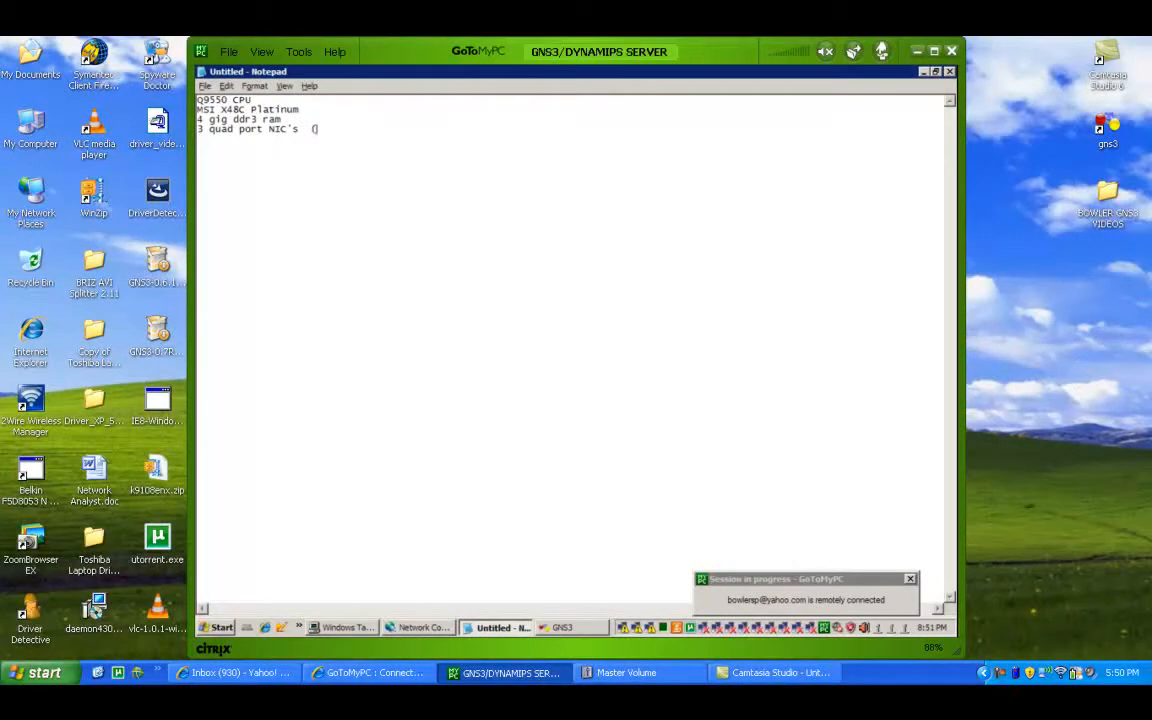
type("adaptec ANA62044")
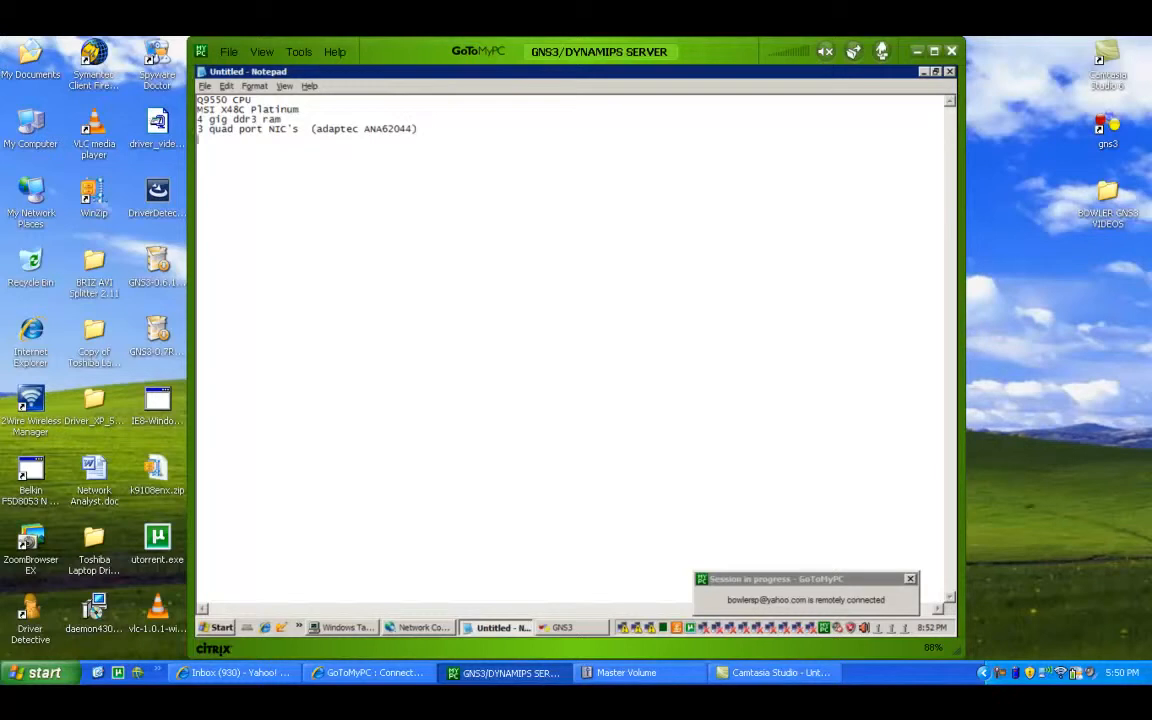
mouse_move(218, 244)
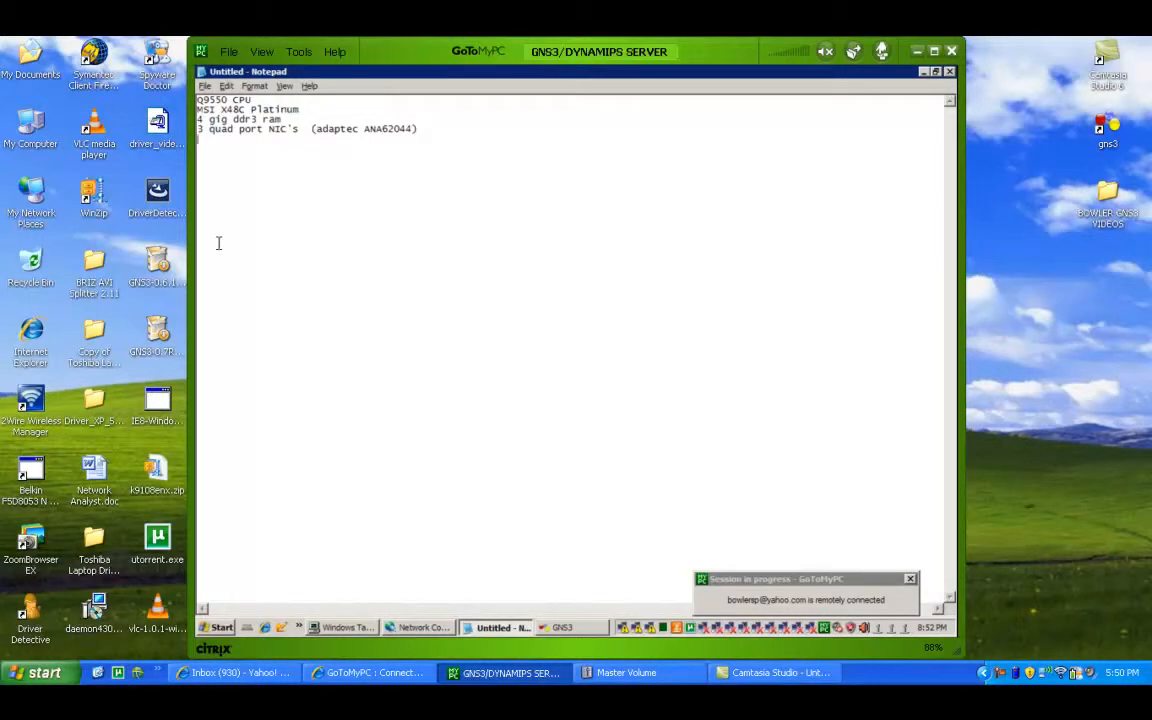
mouse_move(412, 196)
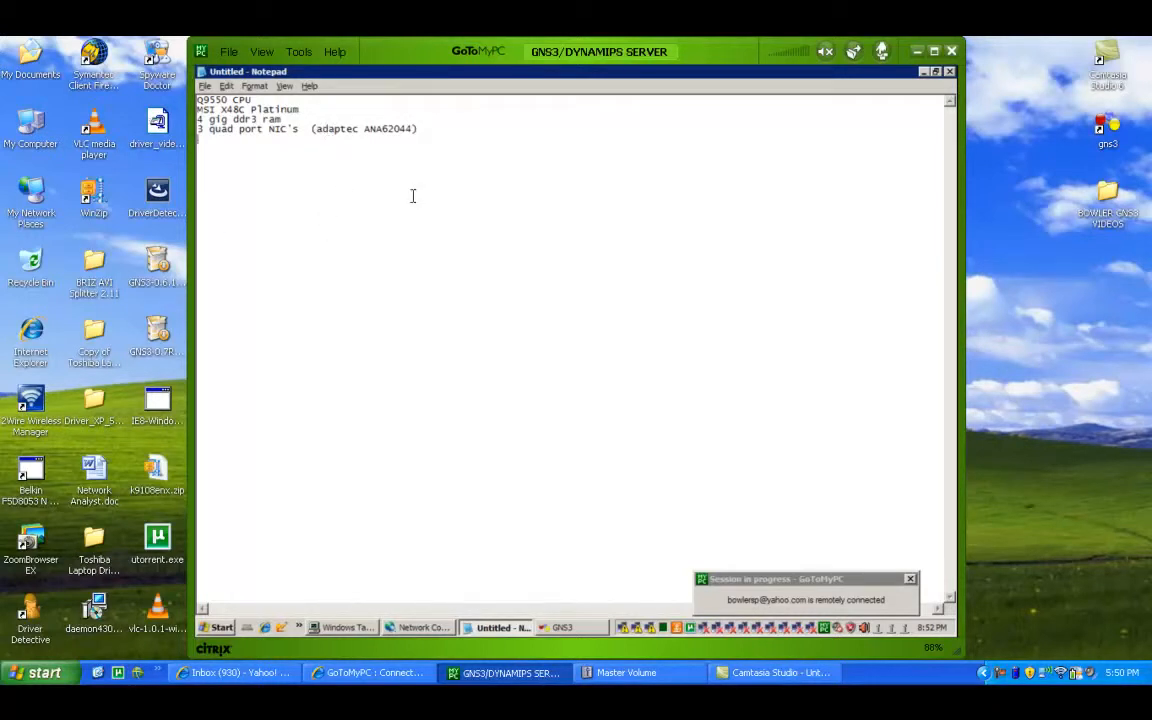
mouse_move(620, 628)
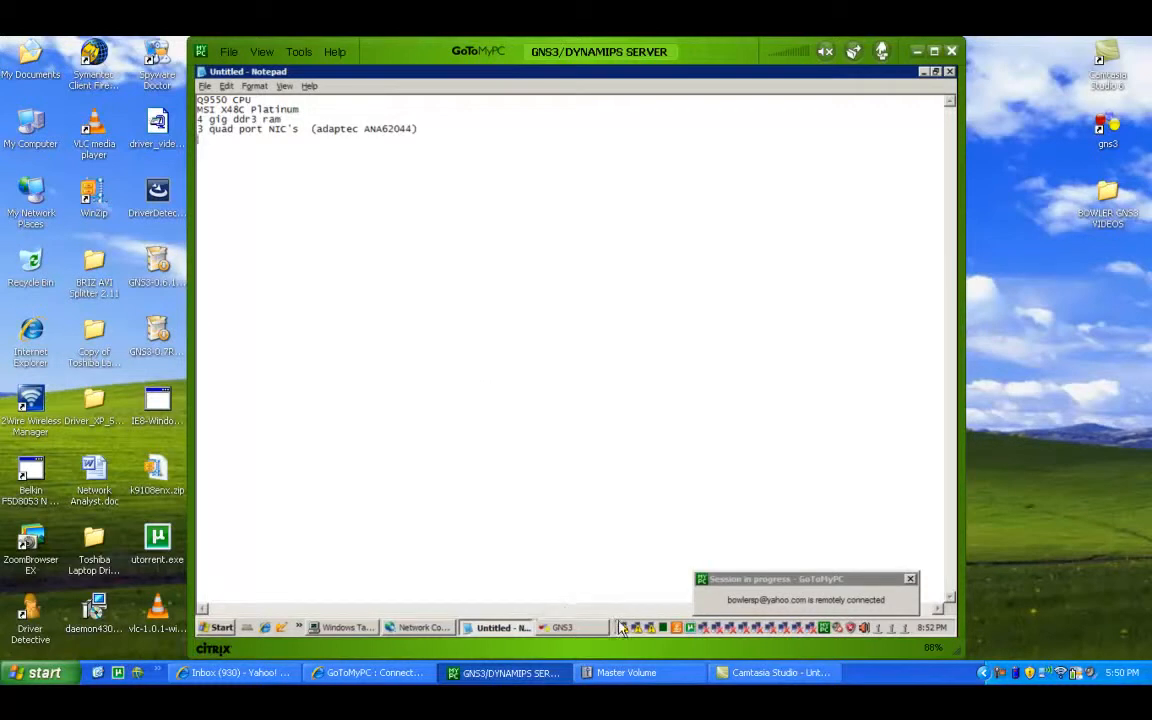
mouse_move(384, 136)
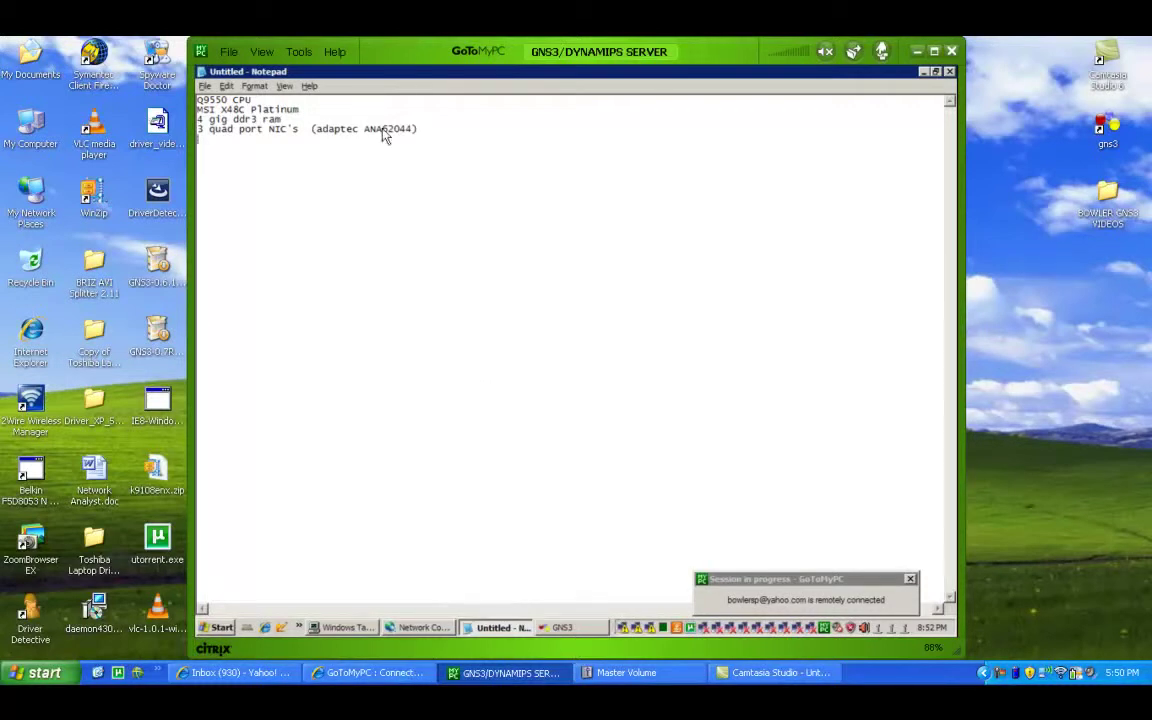
mouse_move(332, 194)
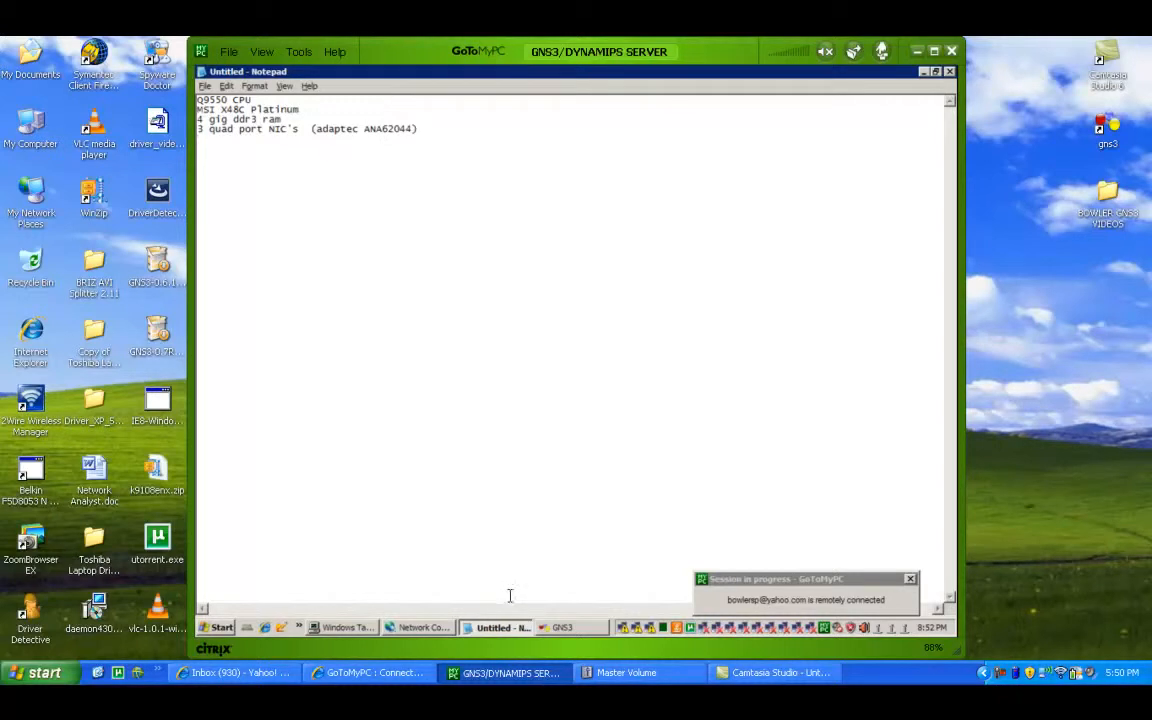
mouse_move(504, 592)
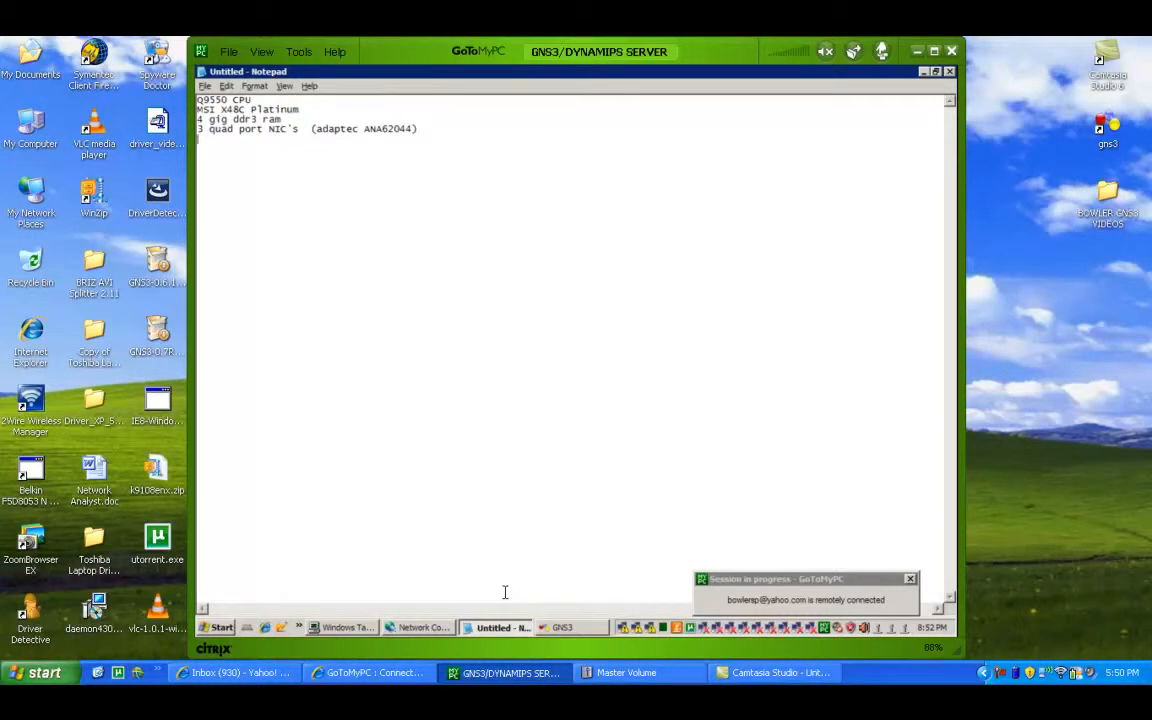
mouse_move(668, 508)
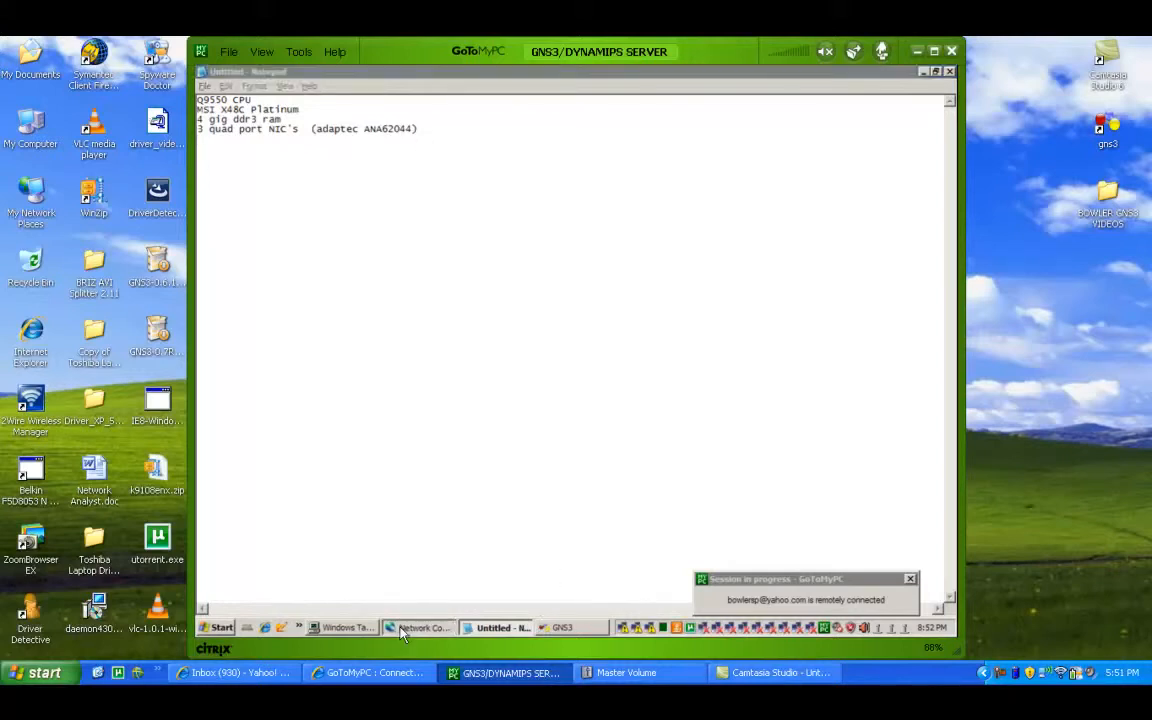
left_click(420, 628)
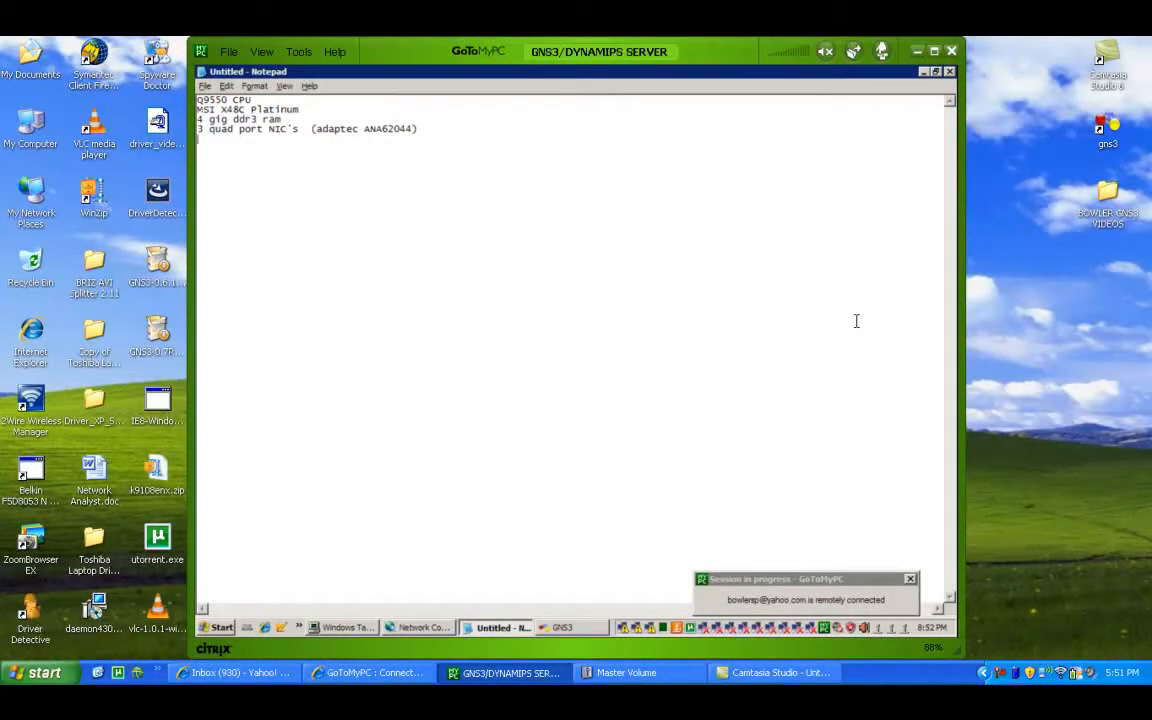
Add the line 'XP 64-bit' beneath the NIC entry to record the operating system
type("Xp")
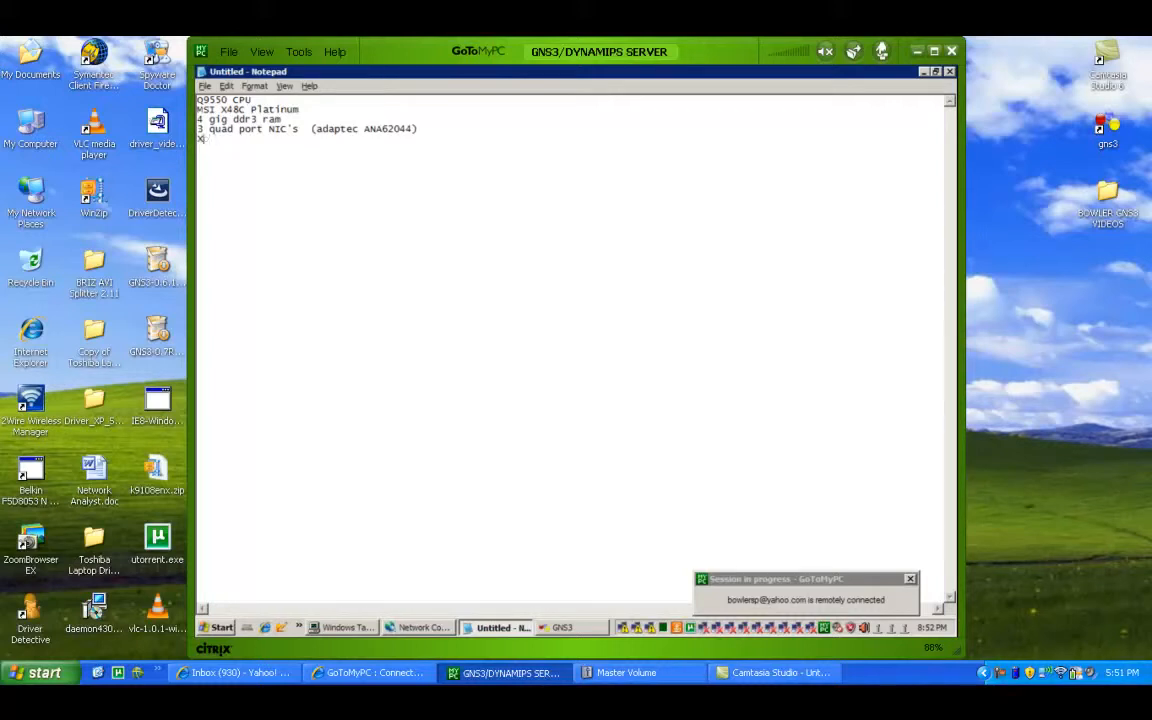
type("XP 64-b")
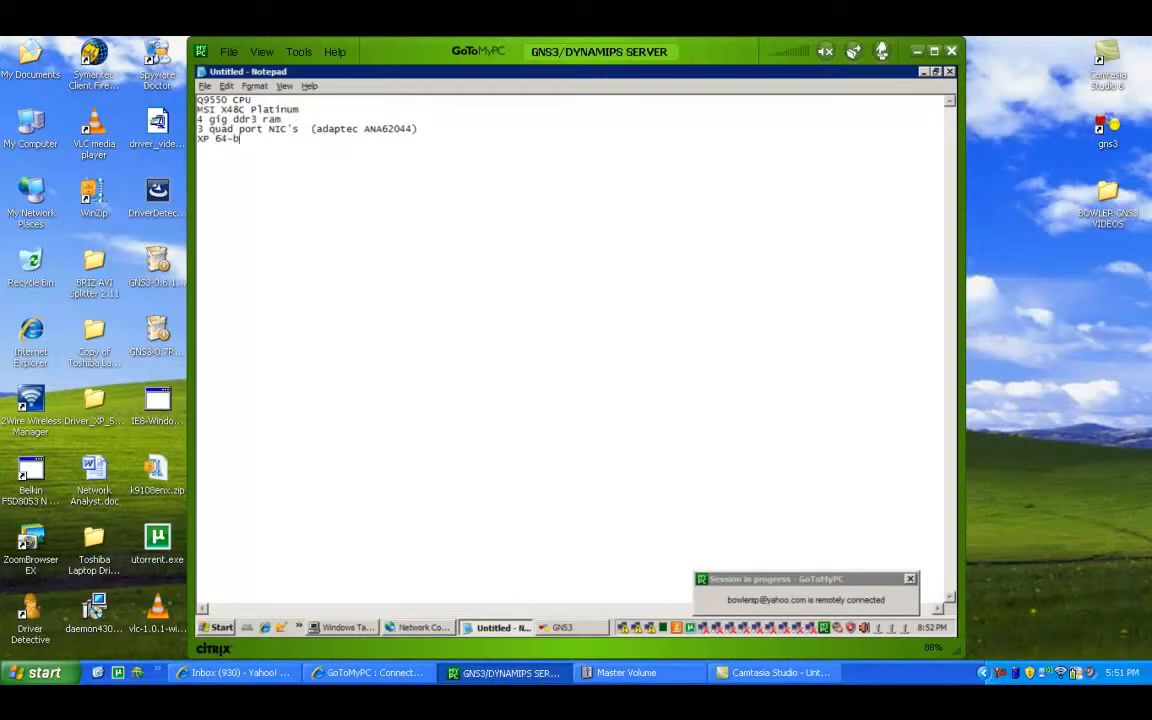
type("it")
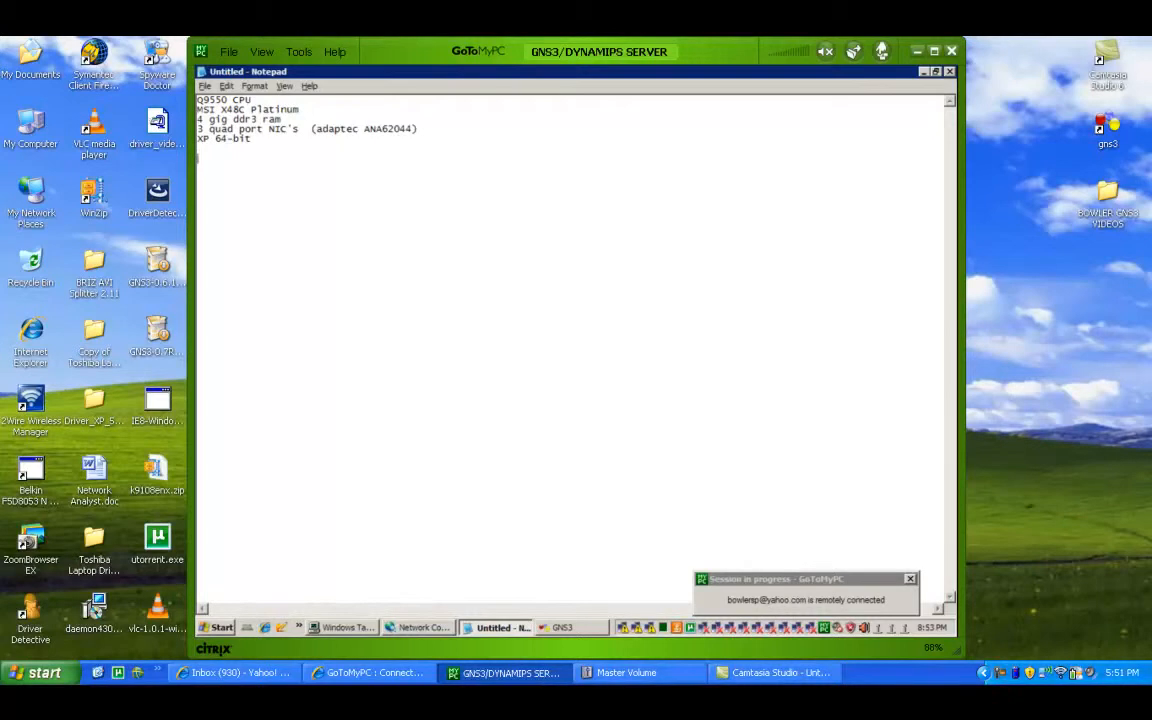
mouse_move(856, 348)
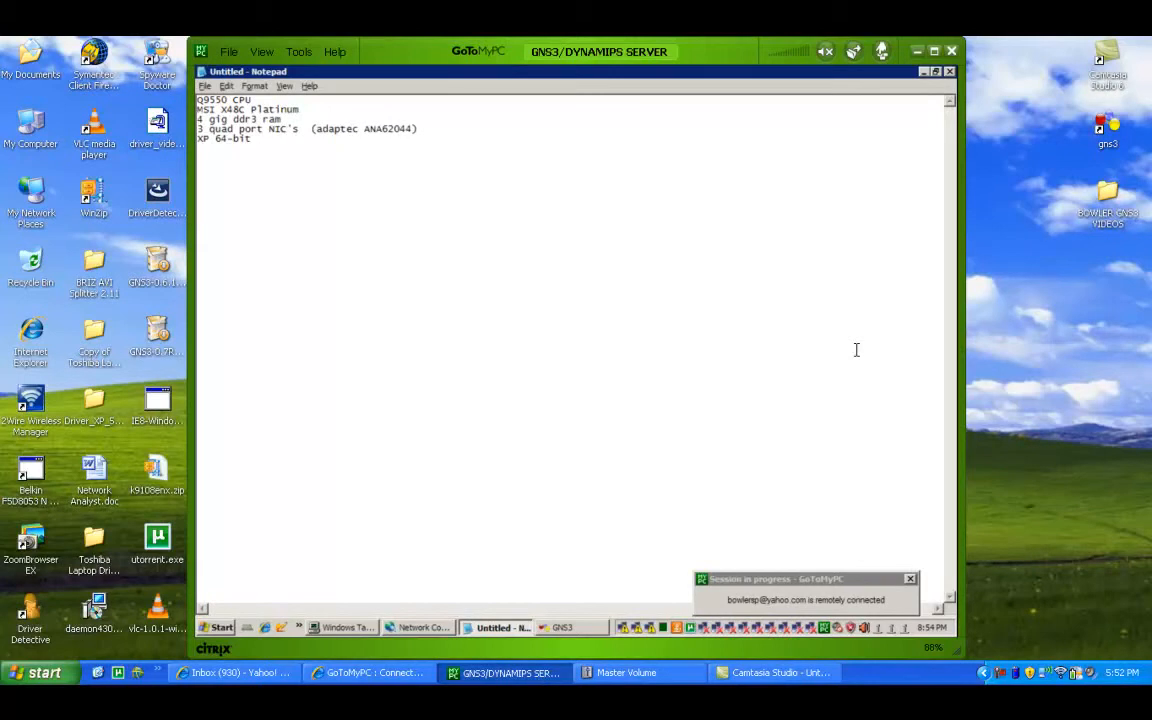
mouse_move(732, 394)
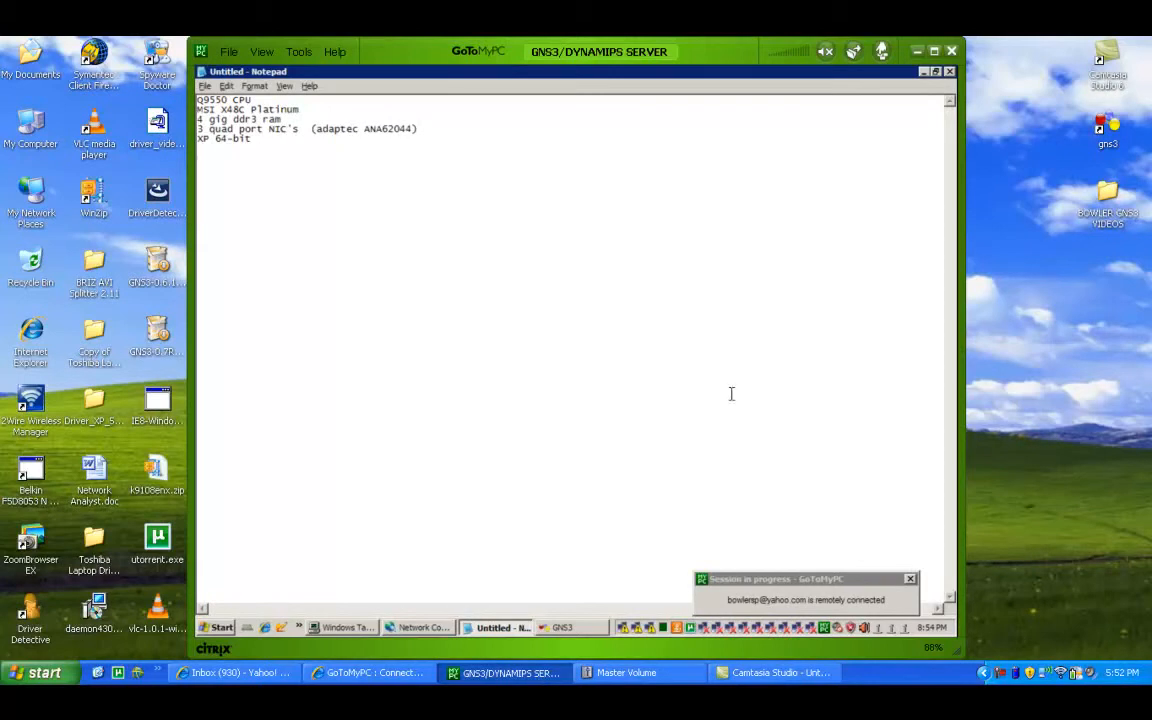
mouse_move(350, 254)
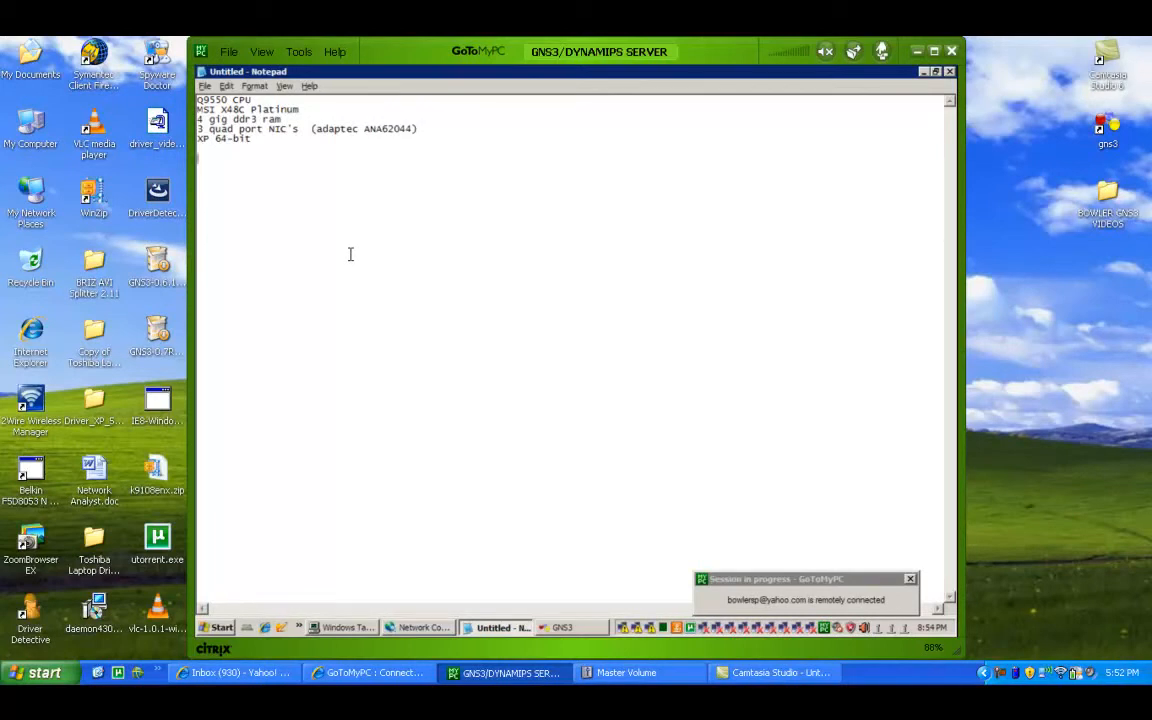
mouse_move(444, 512)
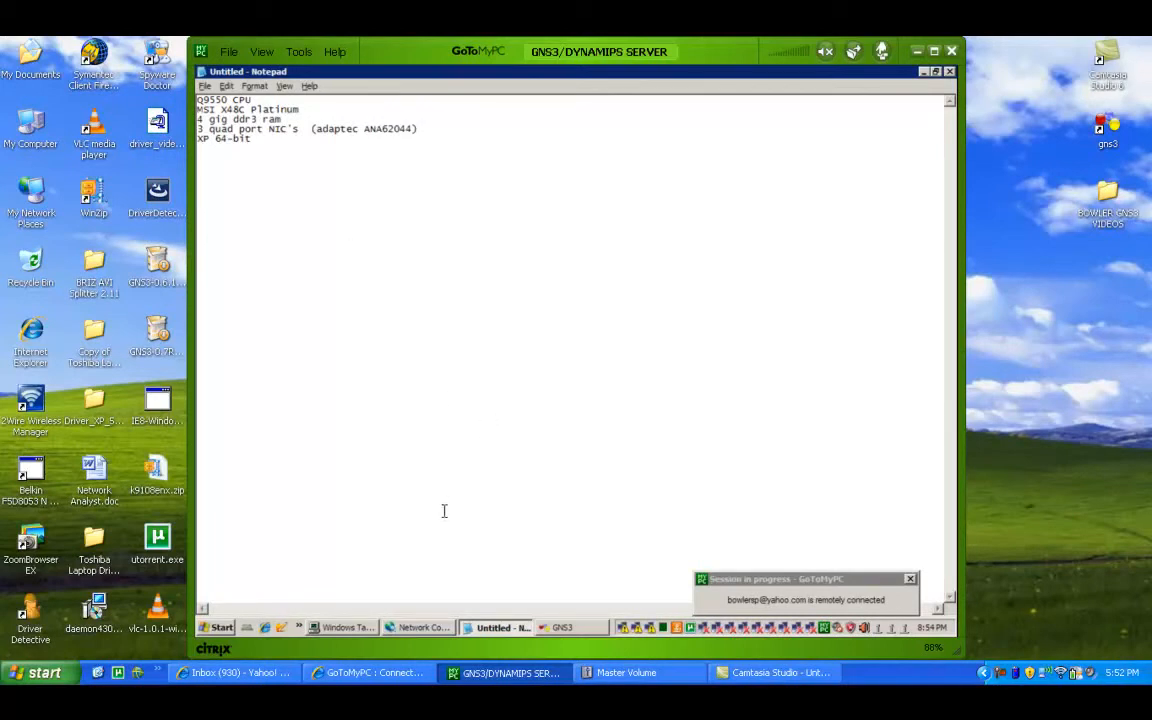
mouse_move(582, 542)
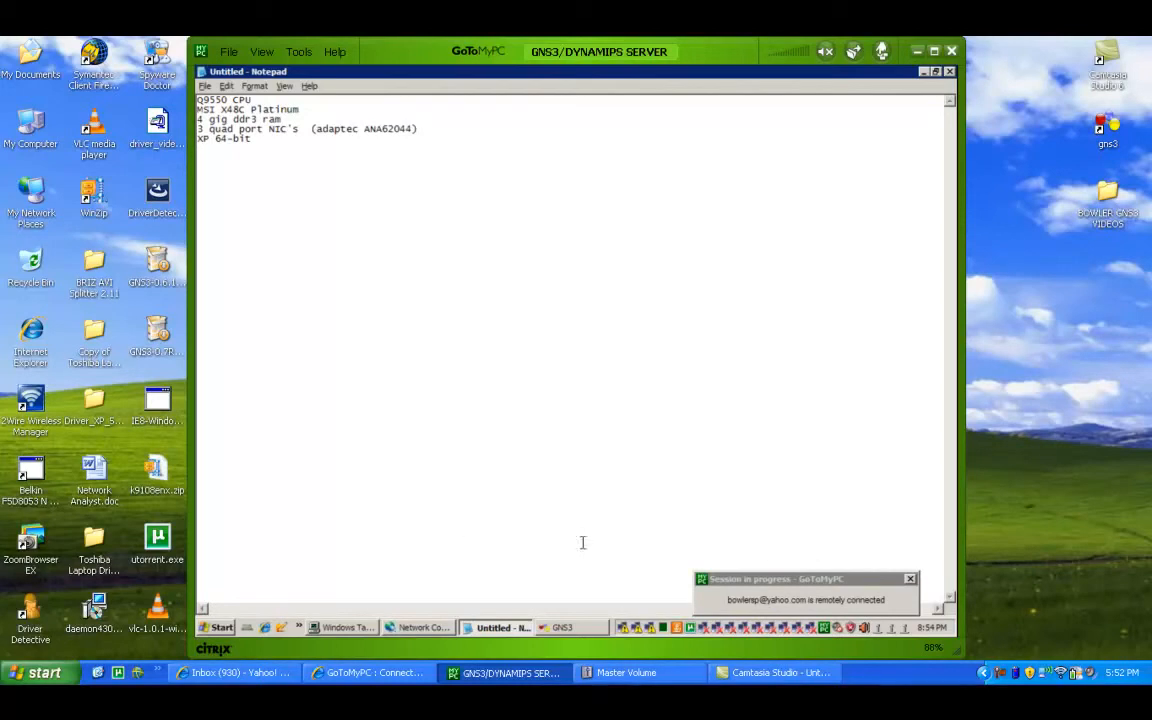
mouse_move(544, 534)
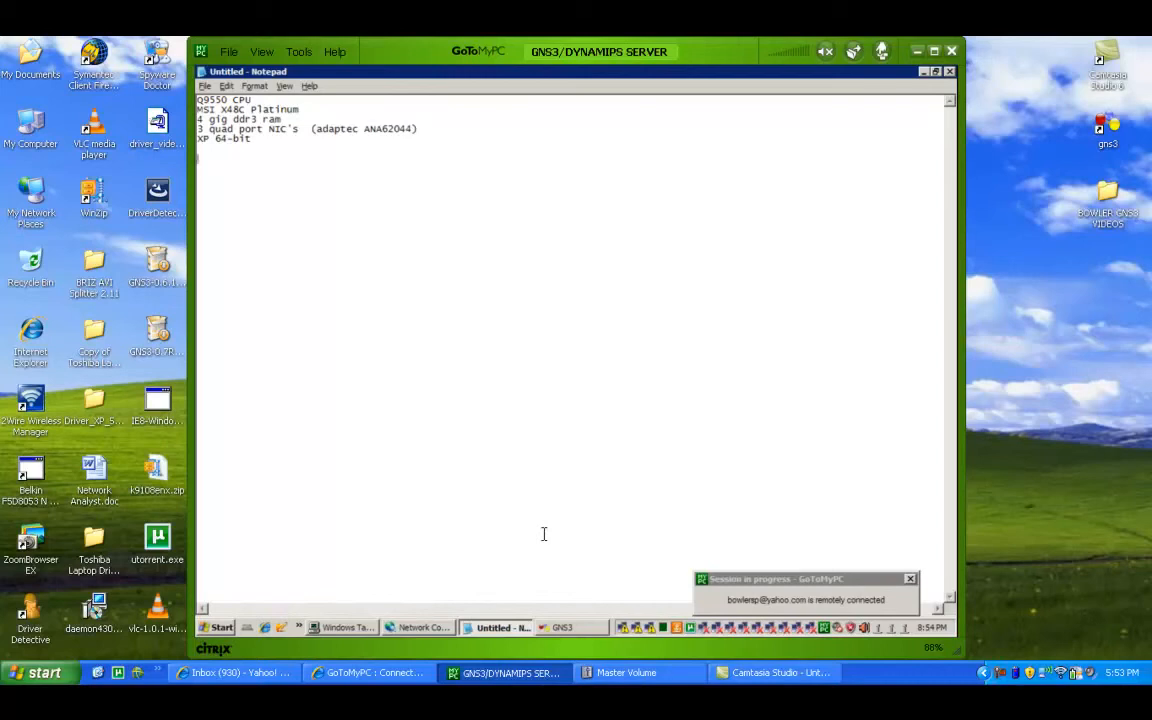
mouse_move(310, 628)
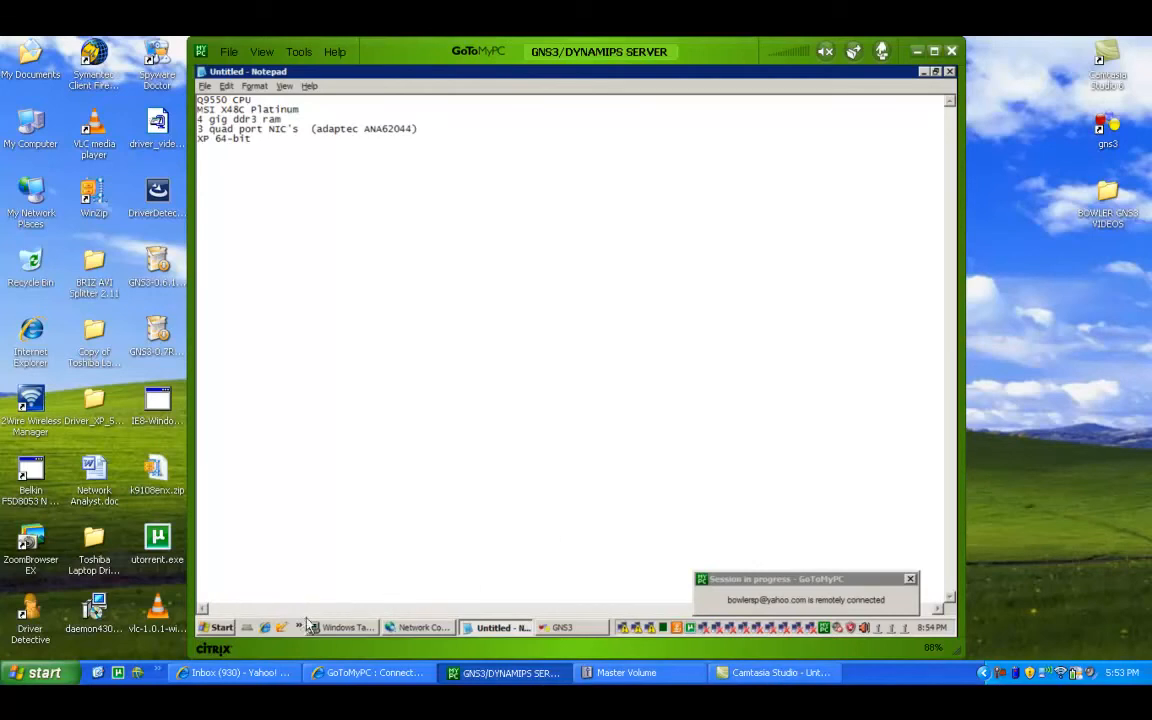
mouse_move(272, 608)
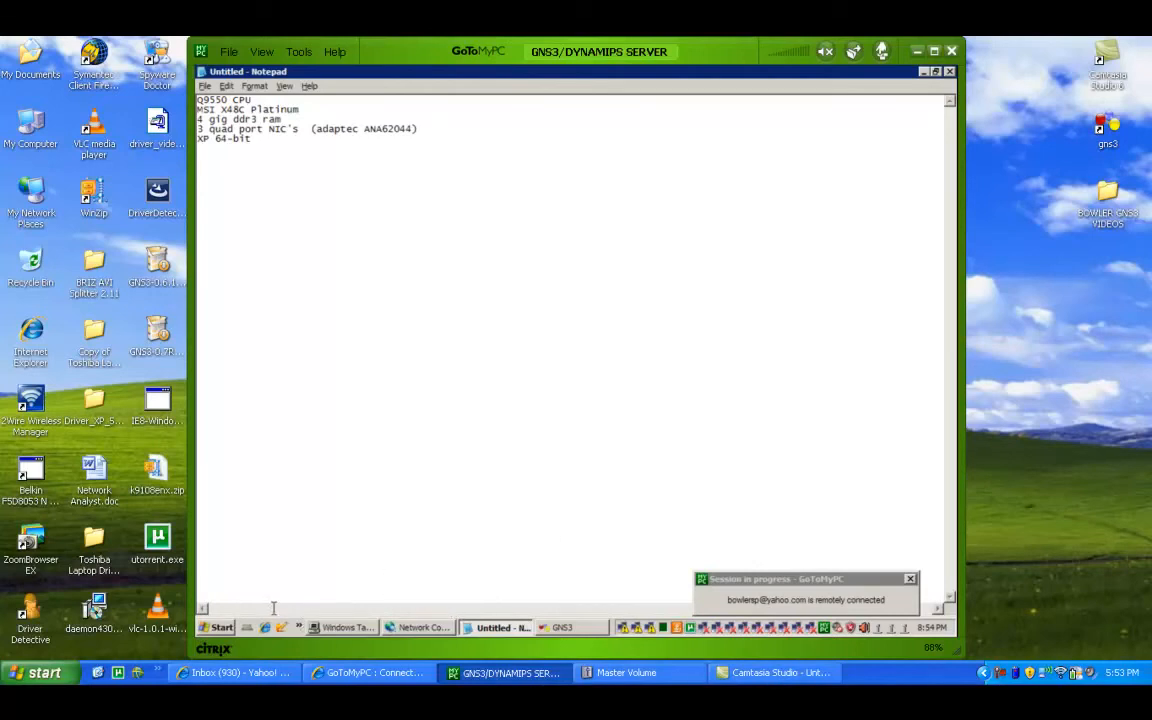
mouse_move(224, 628)
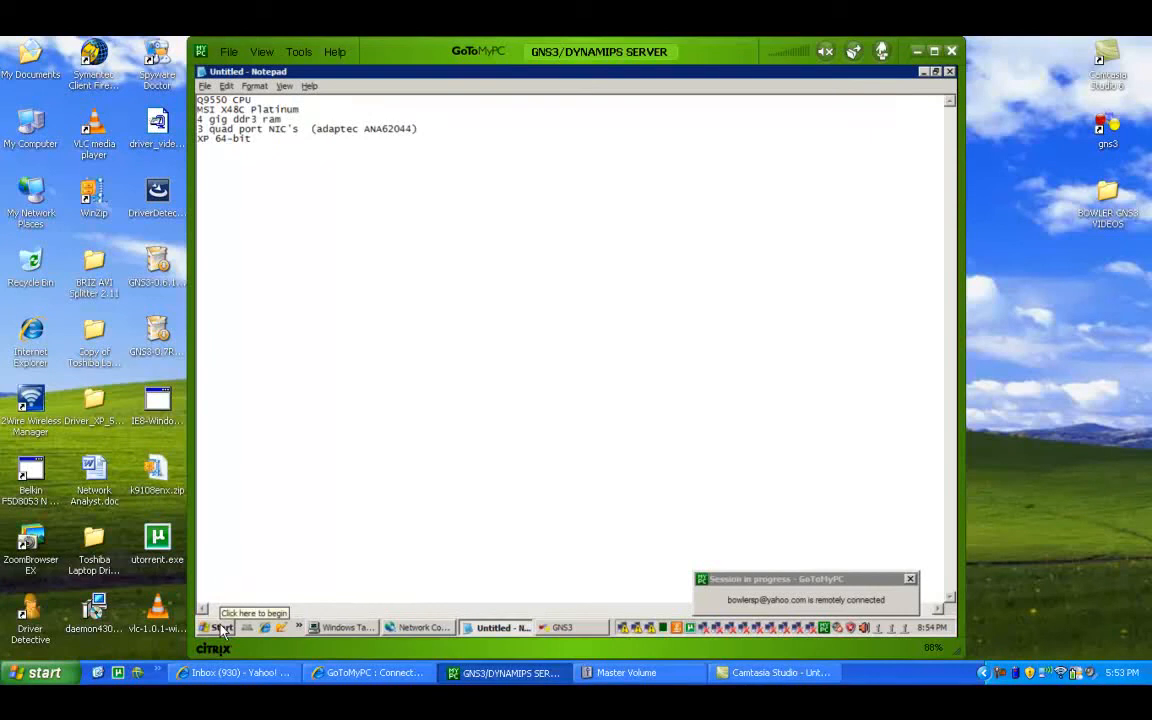
Launch a Command Prompt from Start > Run and enter 'telnet' at the Administrator prompt
left_click(38, 672)
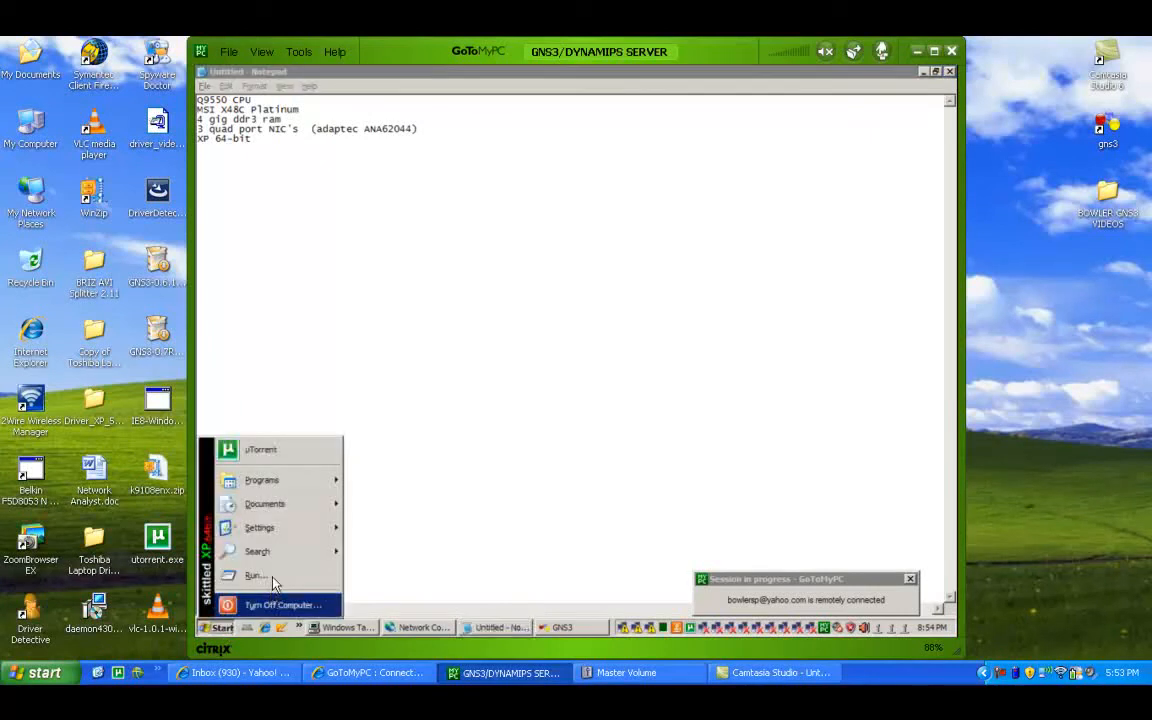
left_click(254, 576)
type("telnet")
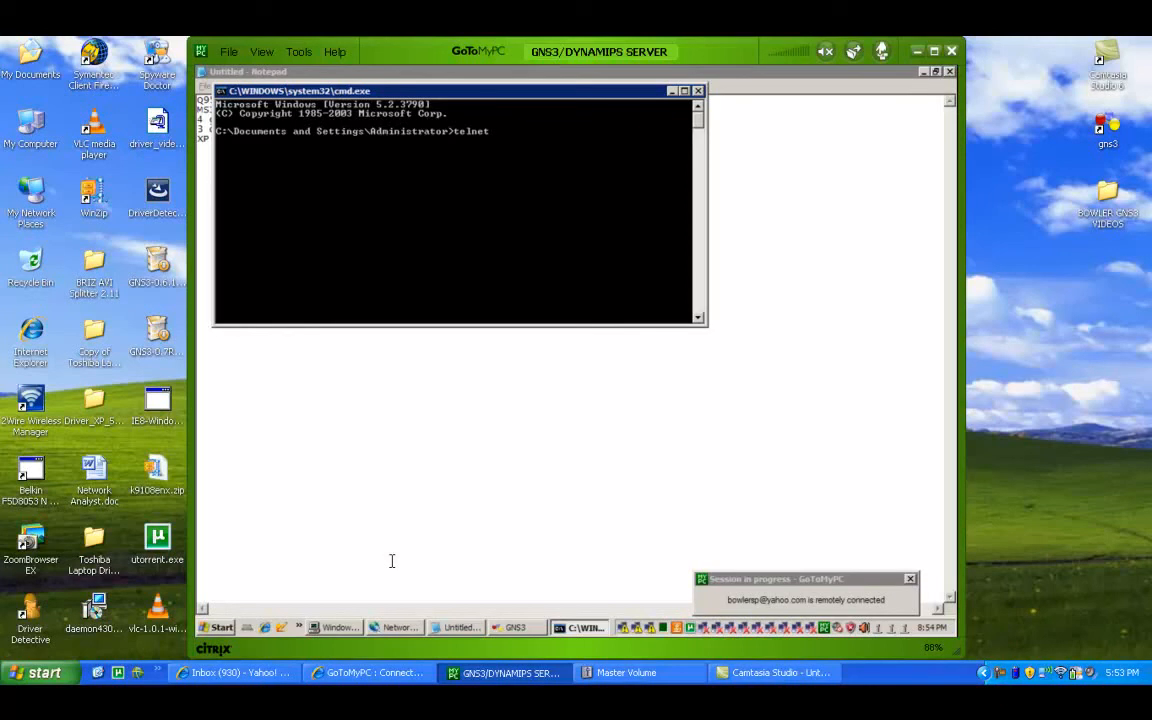
type("\" \"")
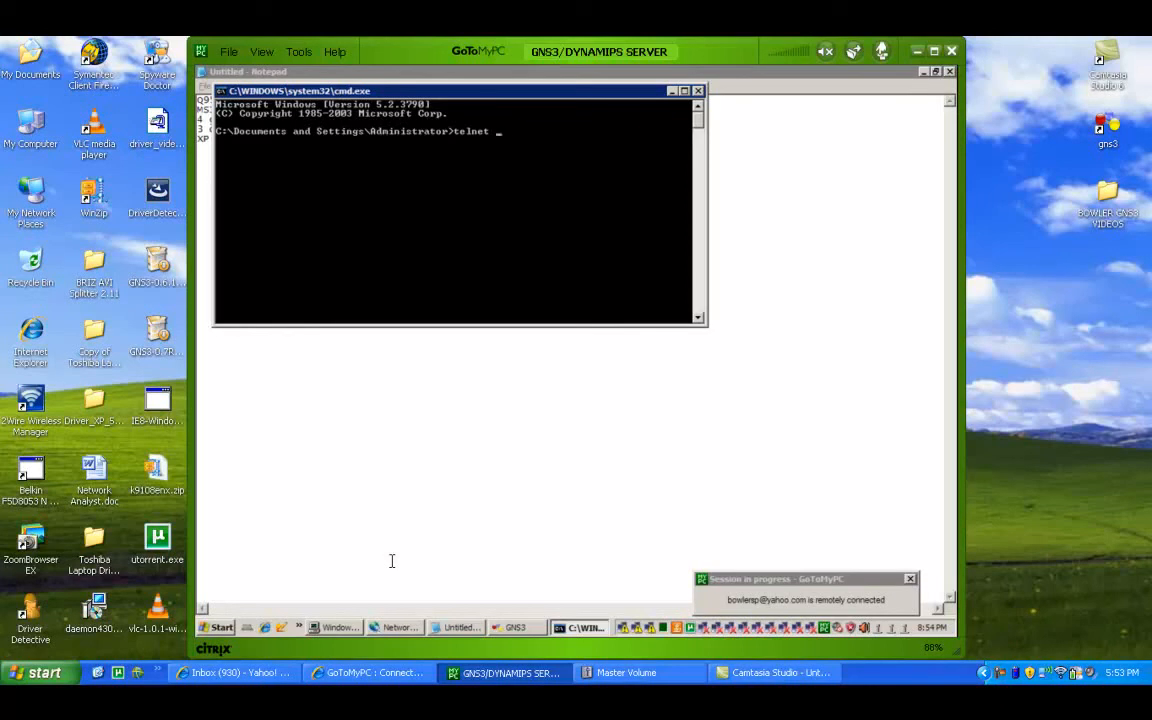